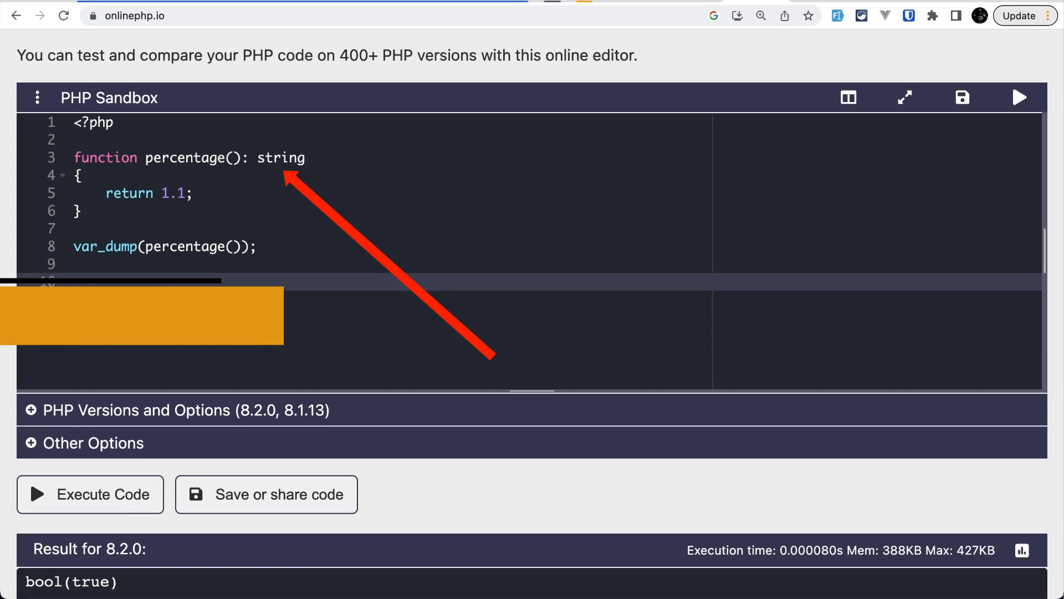
Try bool, |null, false and null return-type variants on percentage() before settling on int|float.
type("bool")
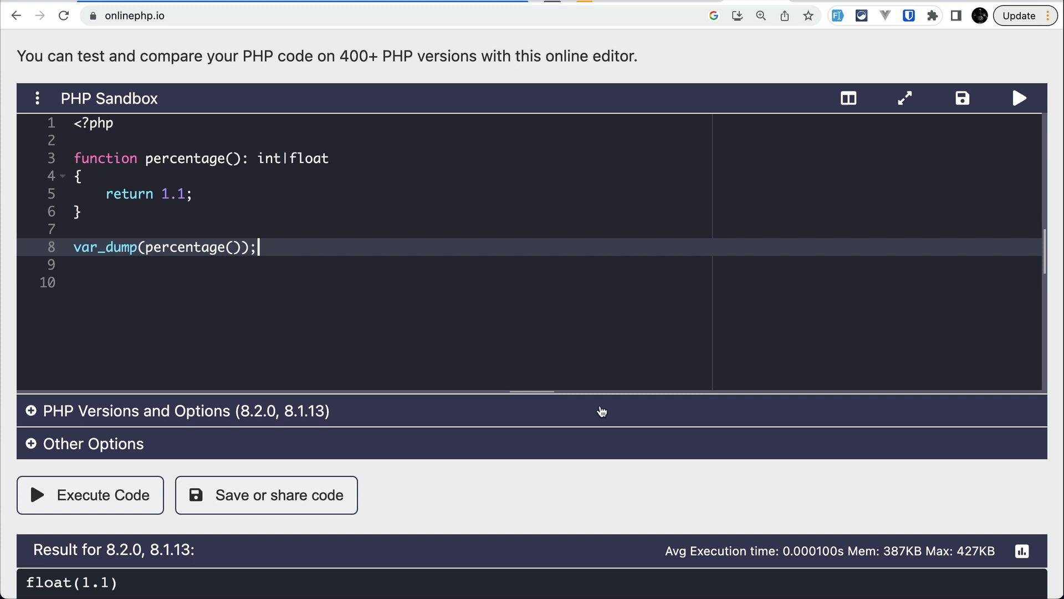
type("|null")
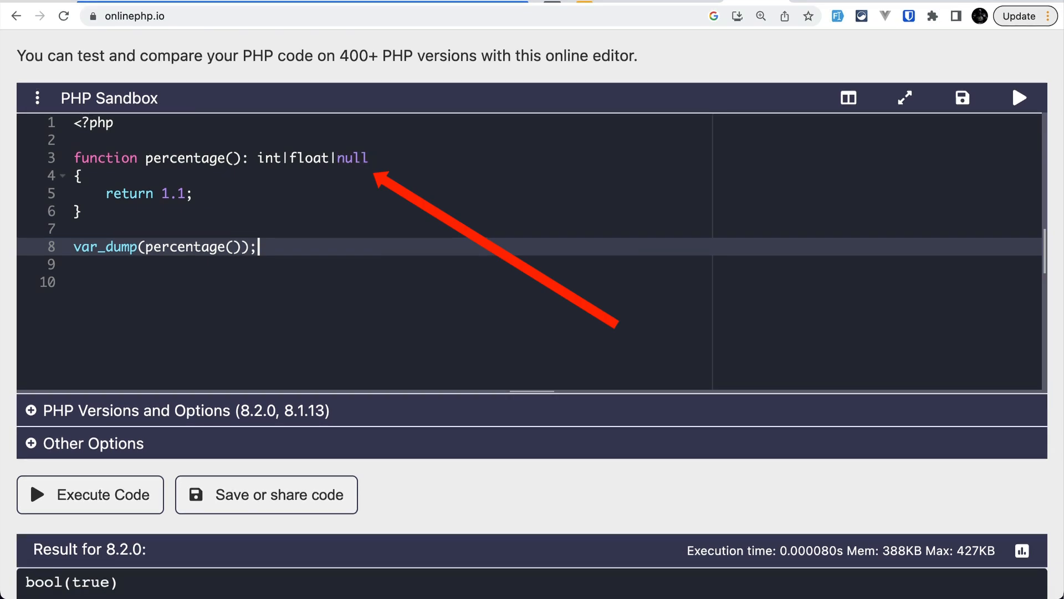
type("false")
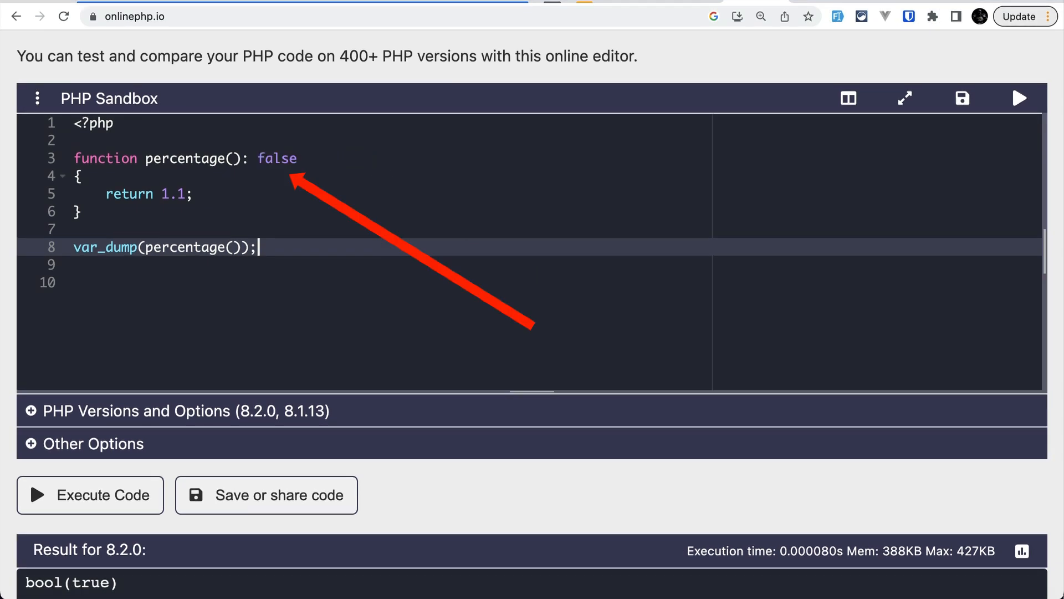
type("null")
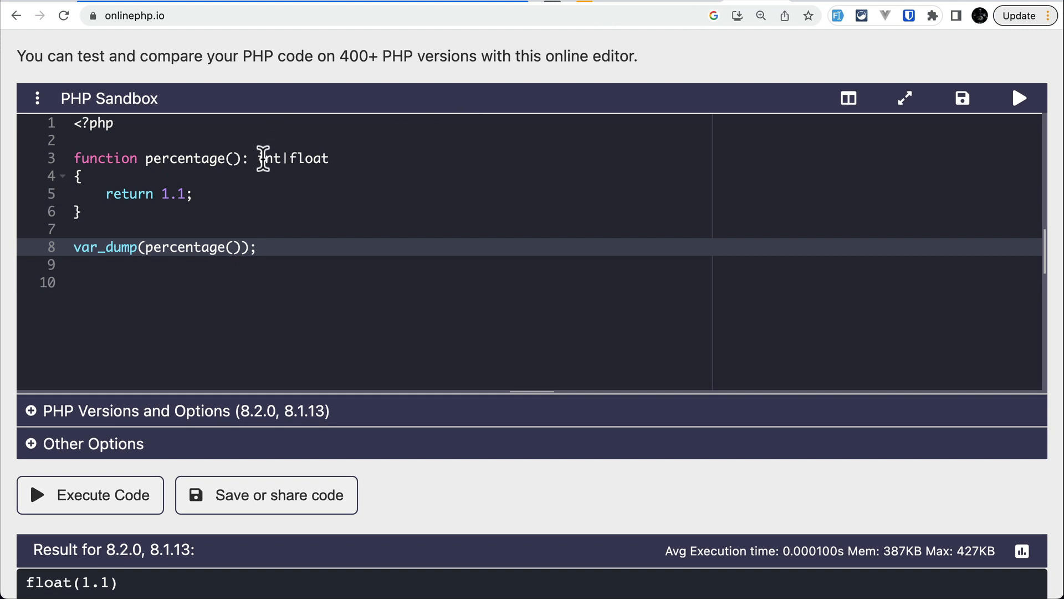
Rerun the unchanged int|float percentage() so 8.2.0 and 8.1.13 both report float(1.1).
double_click(292, 158)
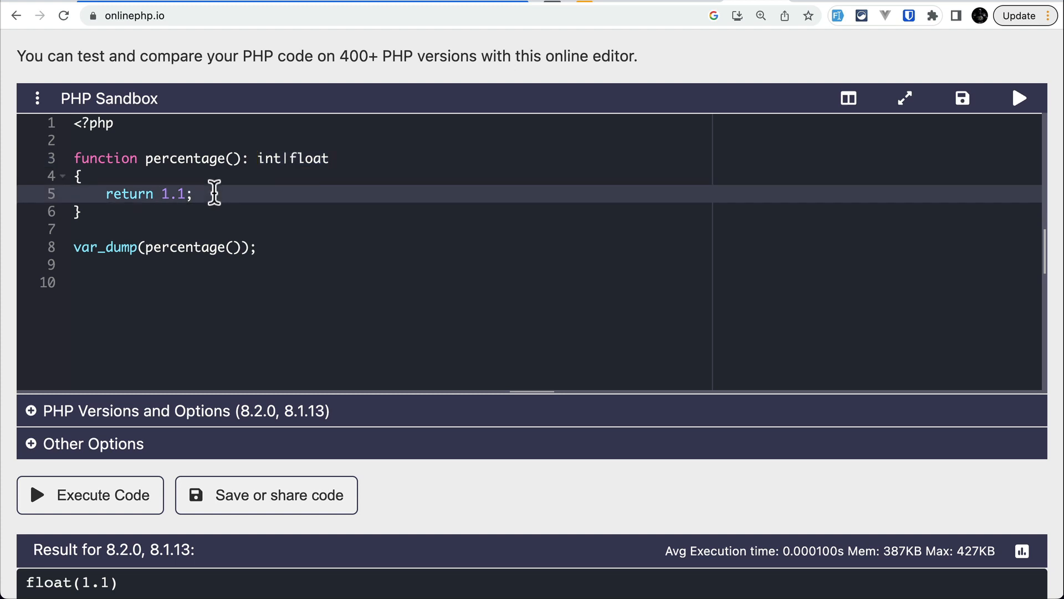
left_click(88, 494)
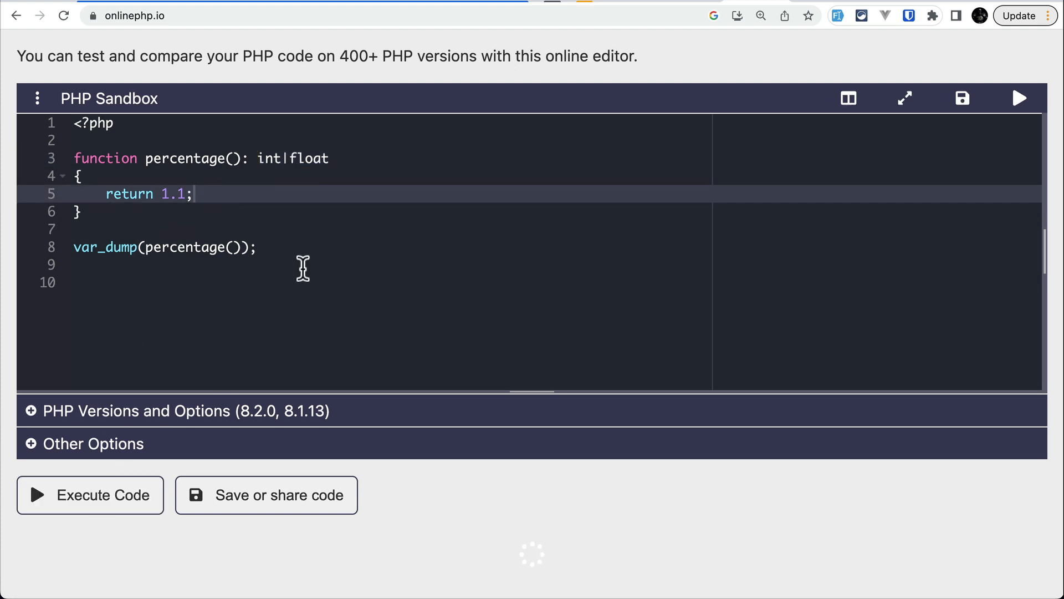
left_click(89, 493)
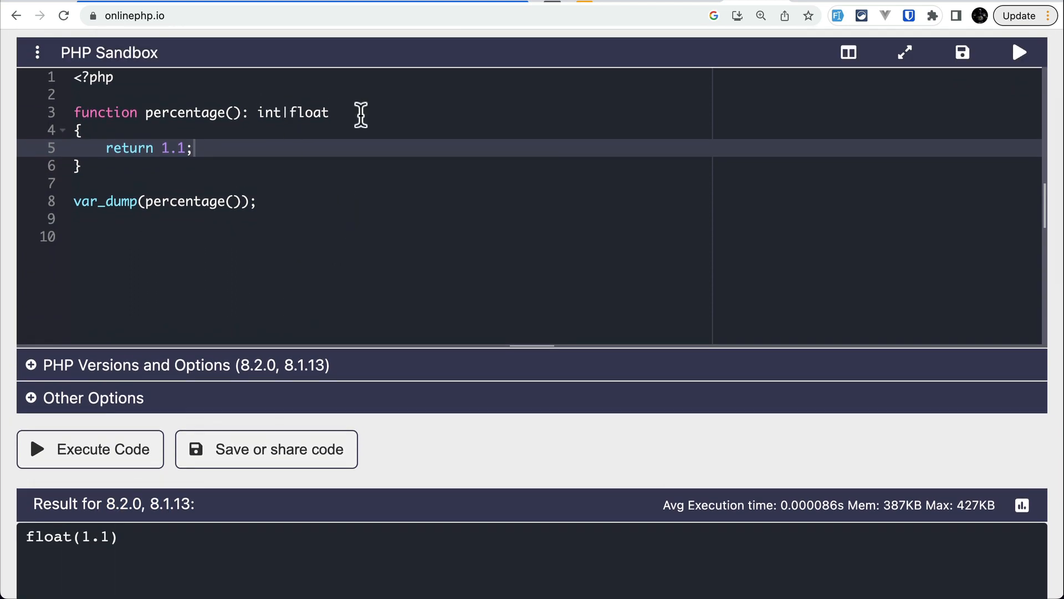
Widen the return type to int|float|false, return false first, and run to get bool(false).
type("|")
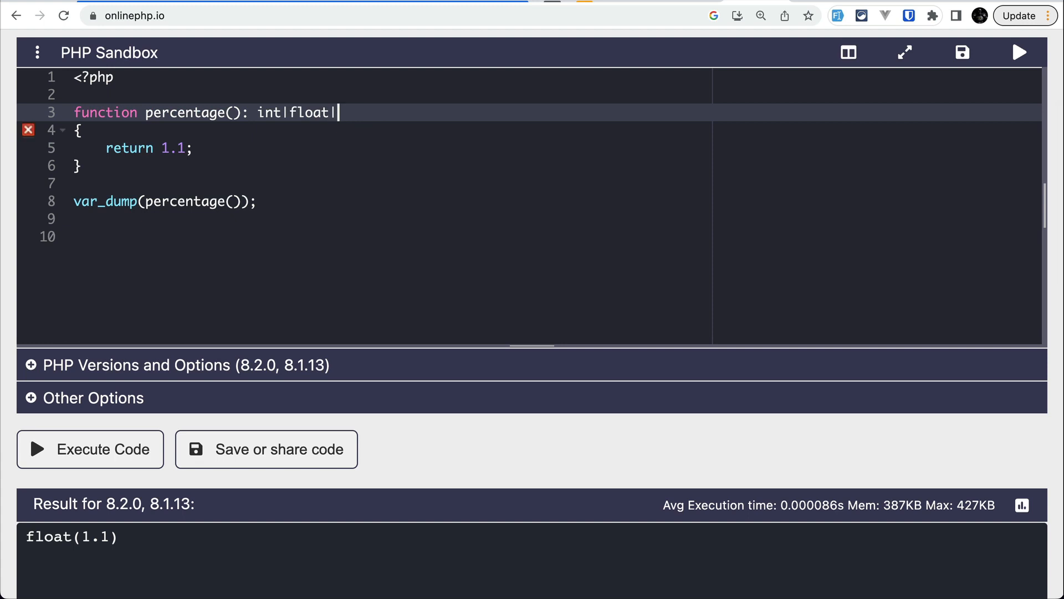
type("false")
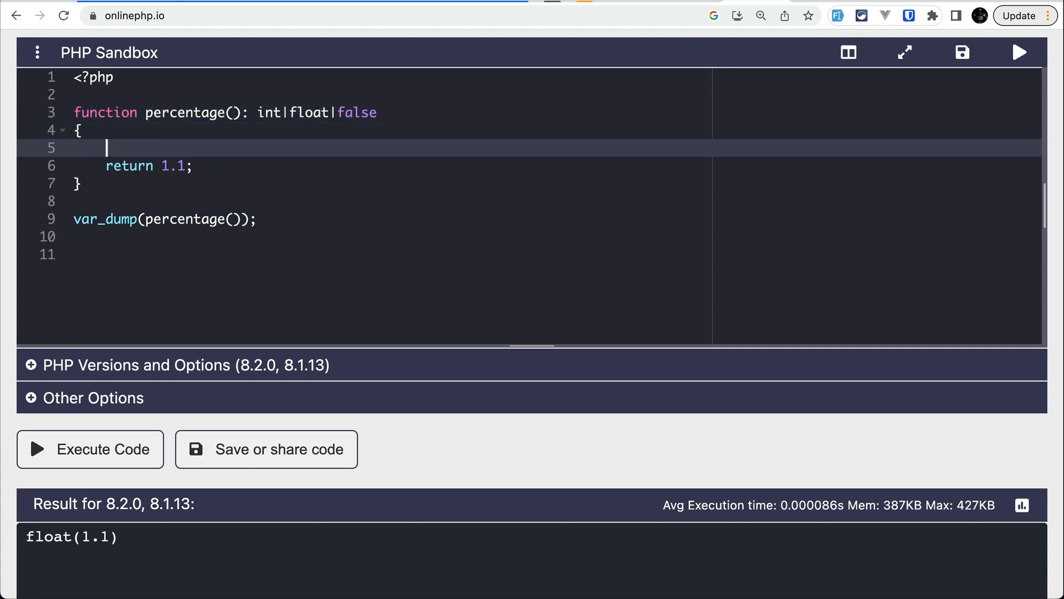
type("return false;")
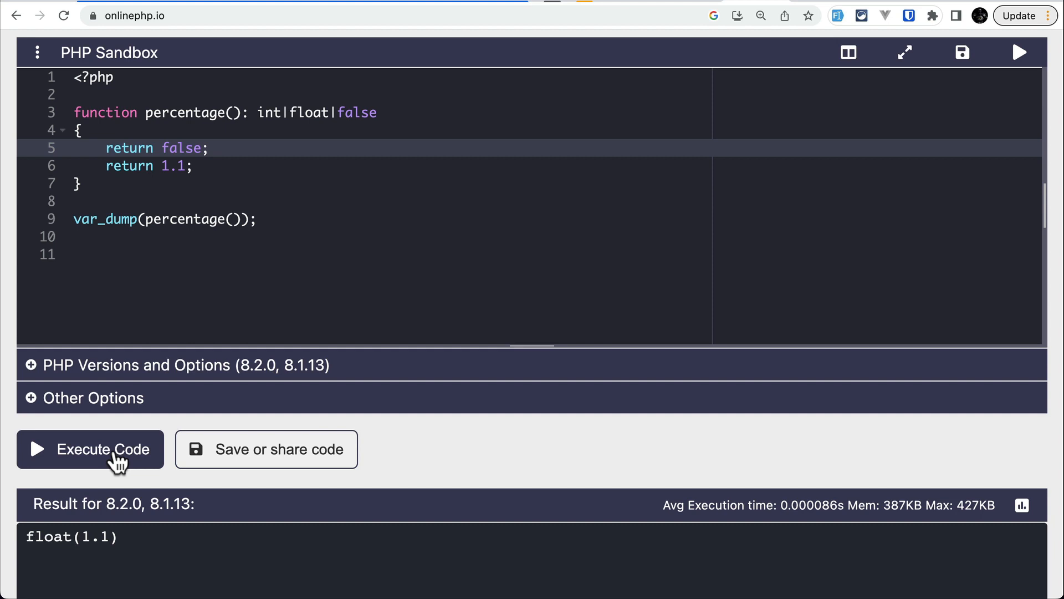
left_click(90, 448)
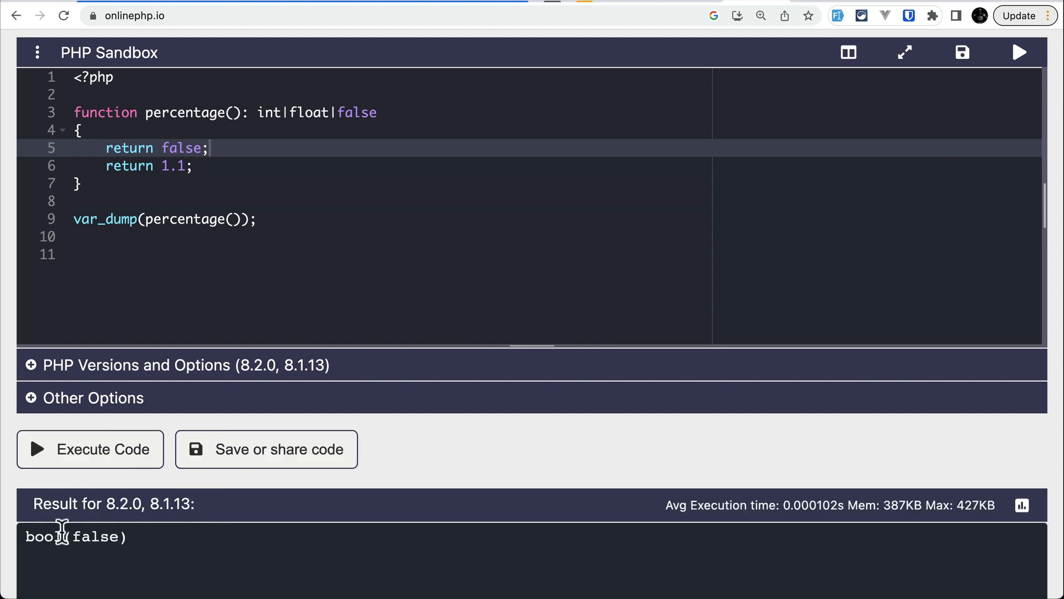
mouse_move(209, 132)
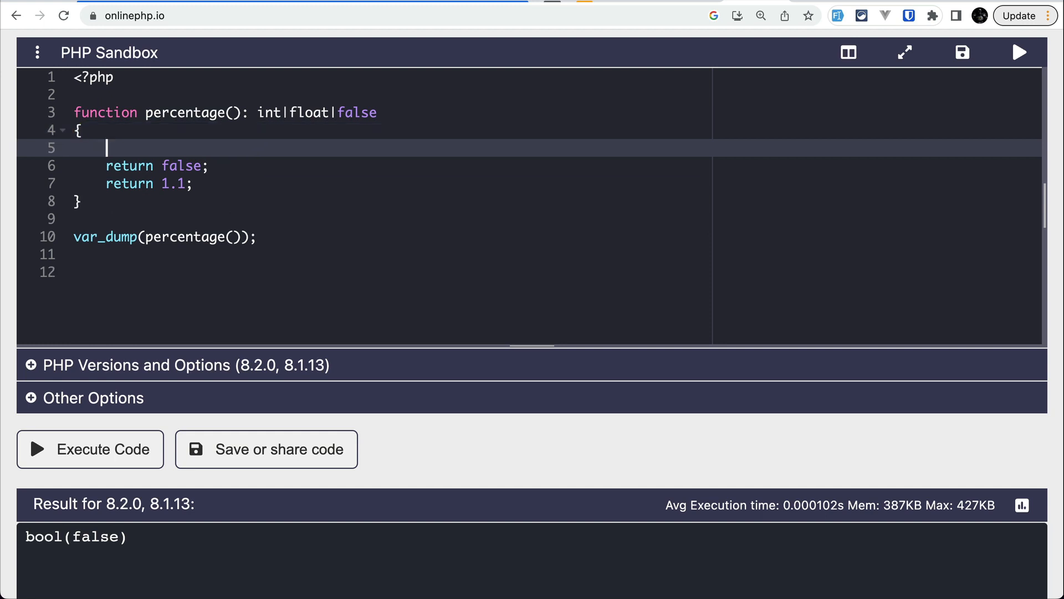
Return null first so both versions print NULL, then select the union return type.
type("return null;")
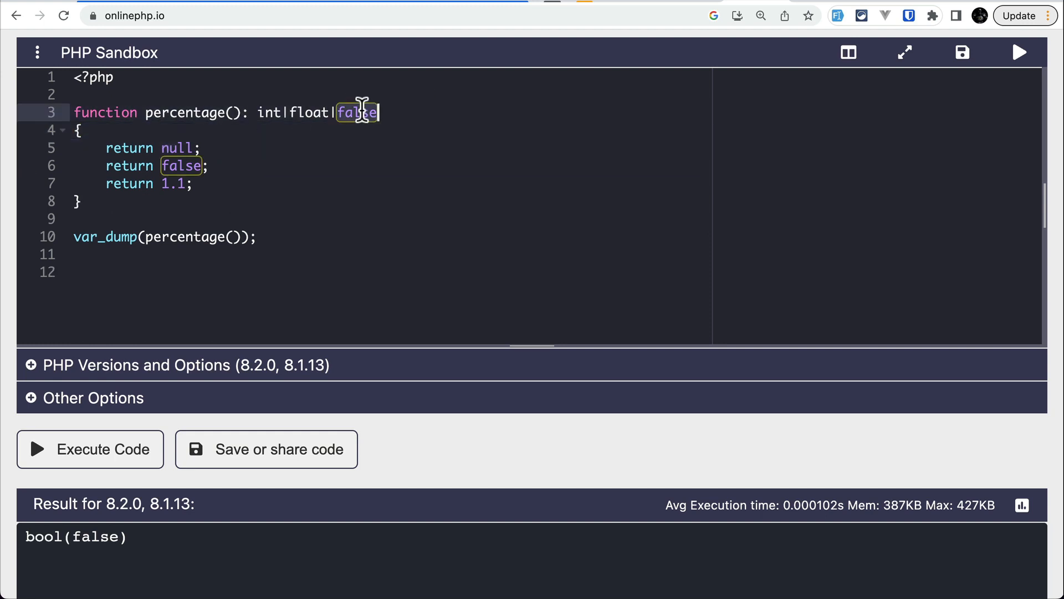
left_click(90, 448)
type("u")
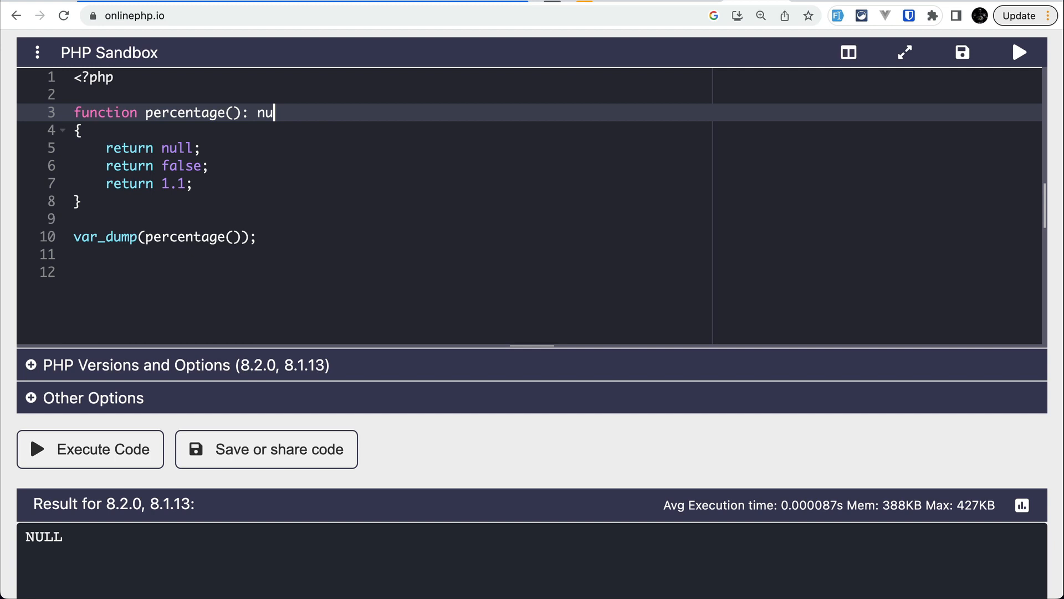
Run with standalone null return type: 8.2.0 prints NULL, 8.1.13 throws a fatal error.
type("ll")
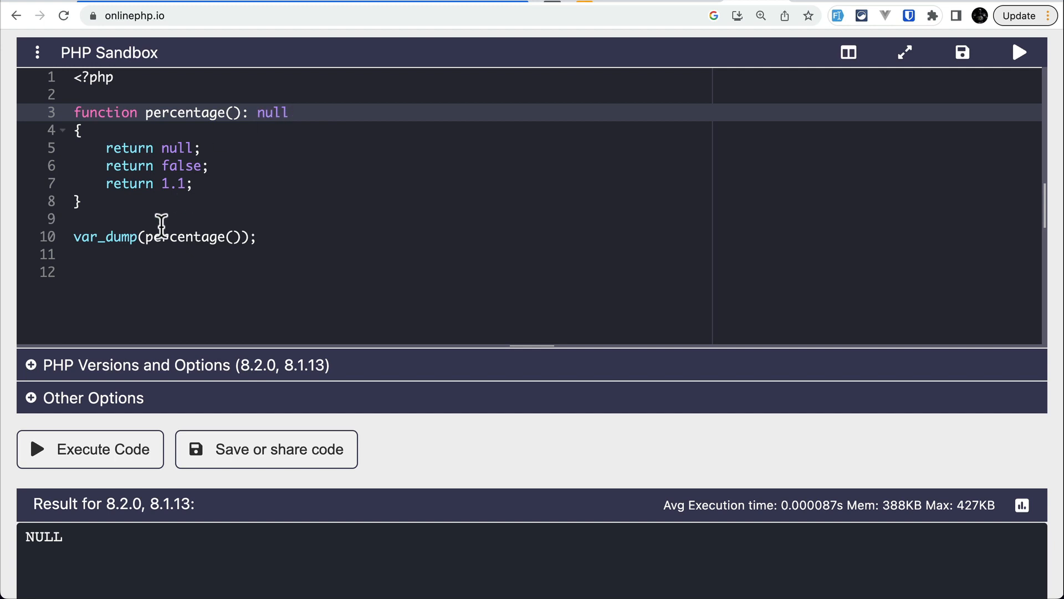
left_click(90, 448)
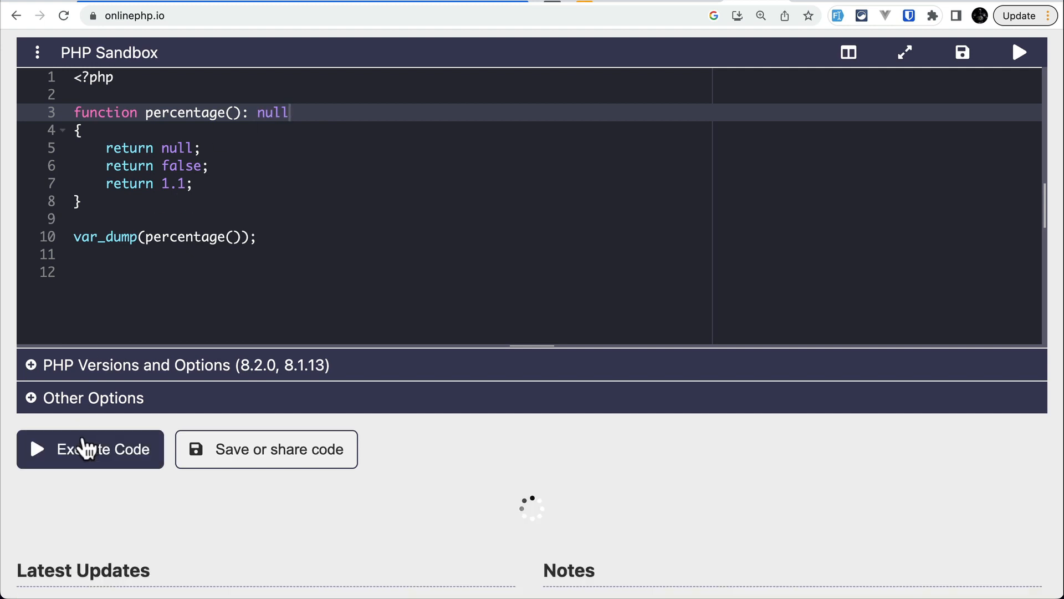
left_click(90, 449)
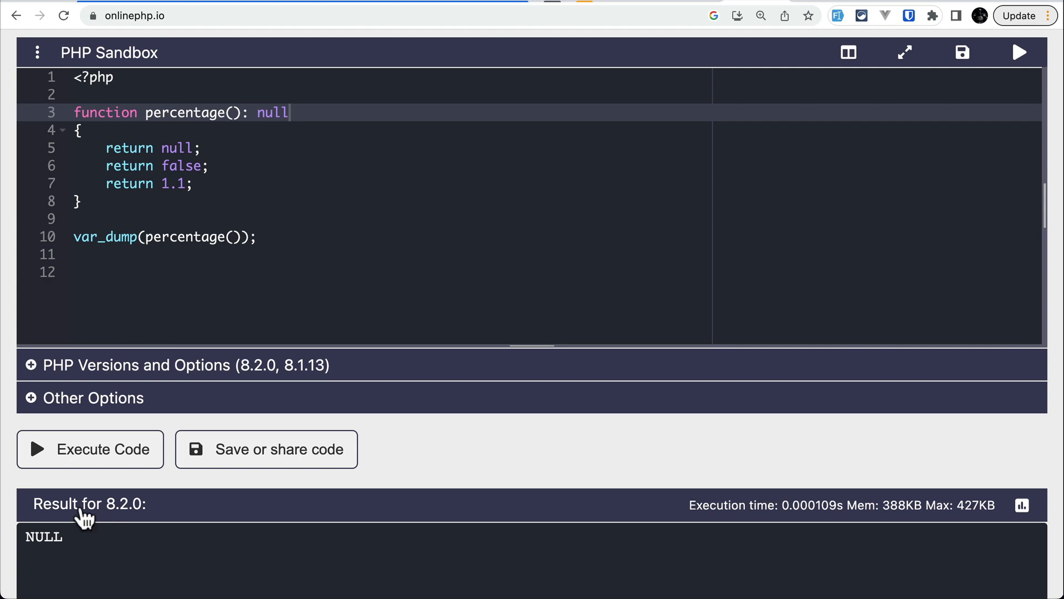
scroll("down", 3)
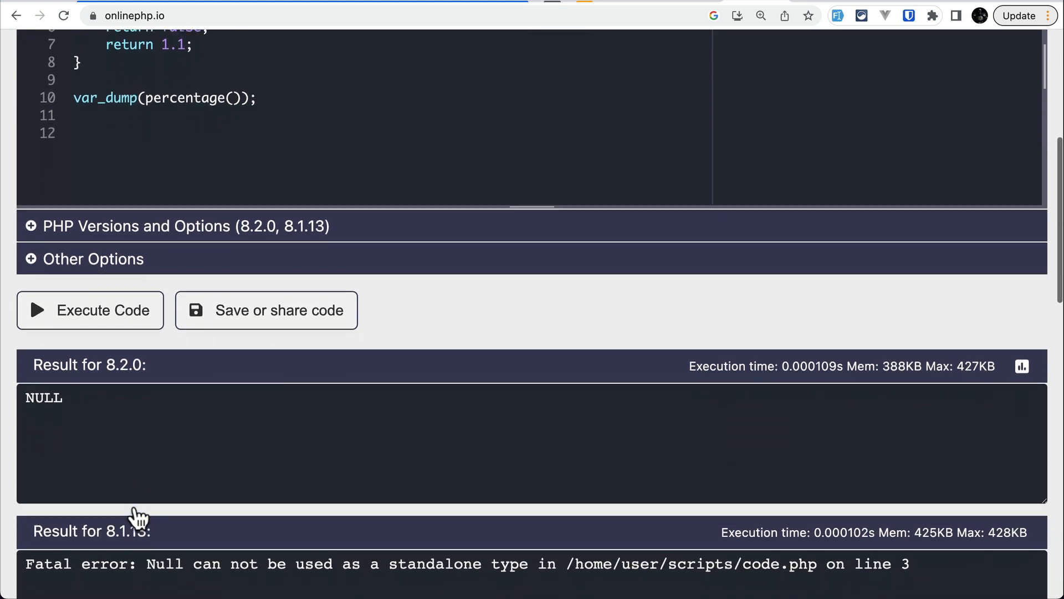
scroll("down", 3)
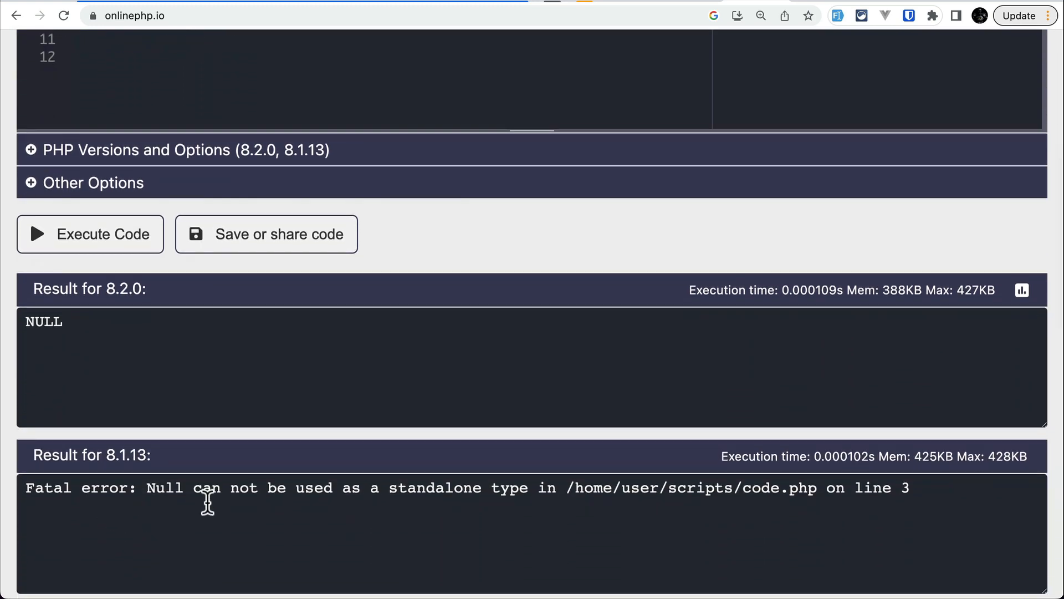
mouse_move(295, 493)
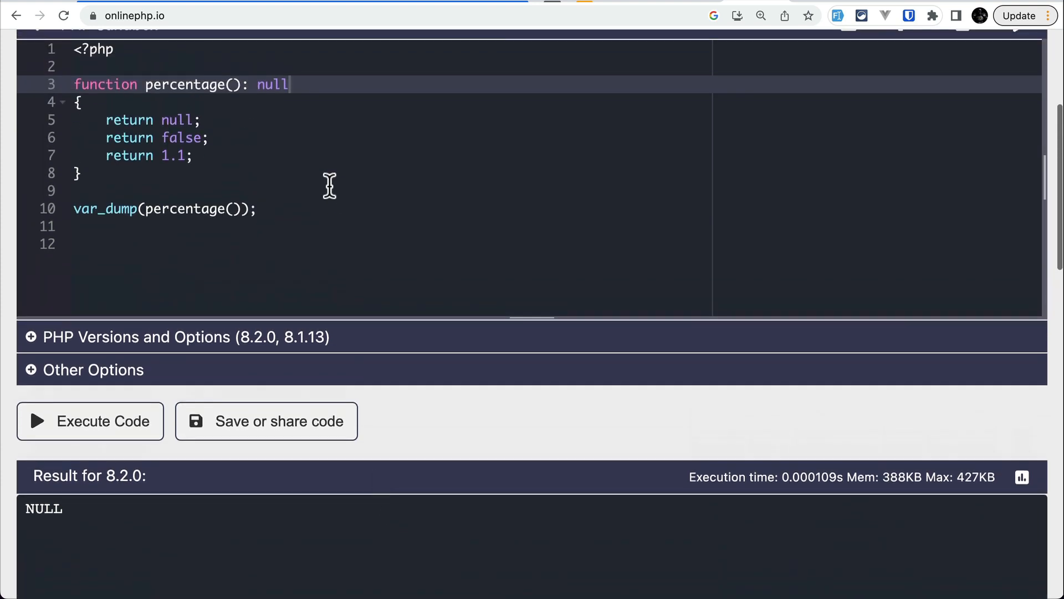
Run the standalone false return type to get bool(false), then start changing it to true.
type("false")
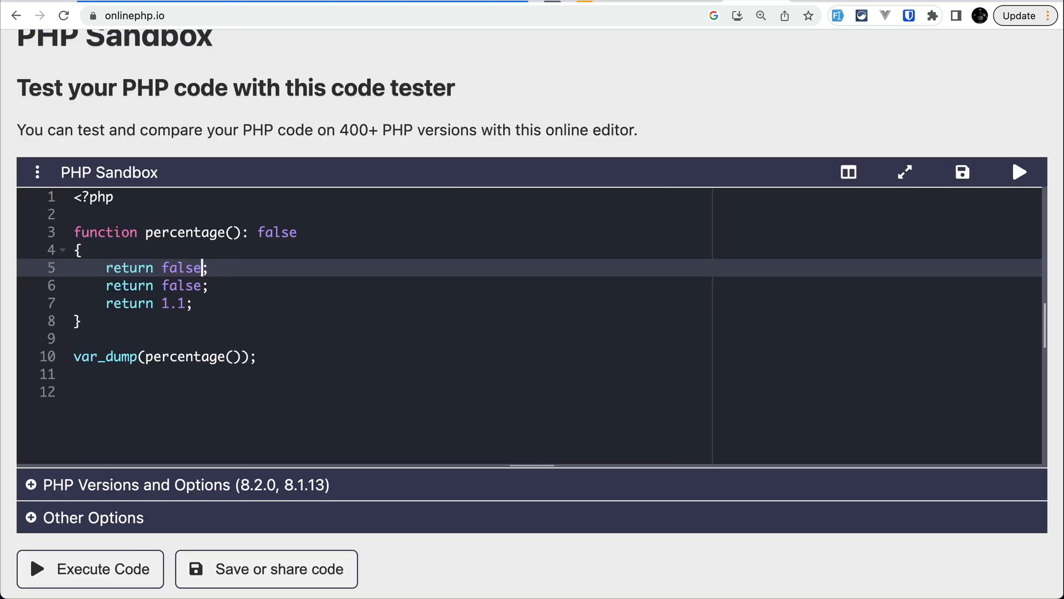
left_click(90, 569)
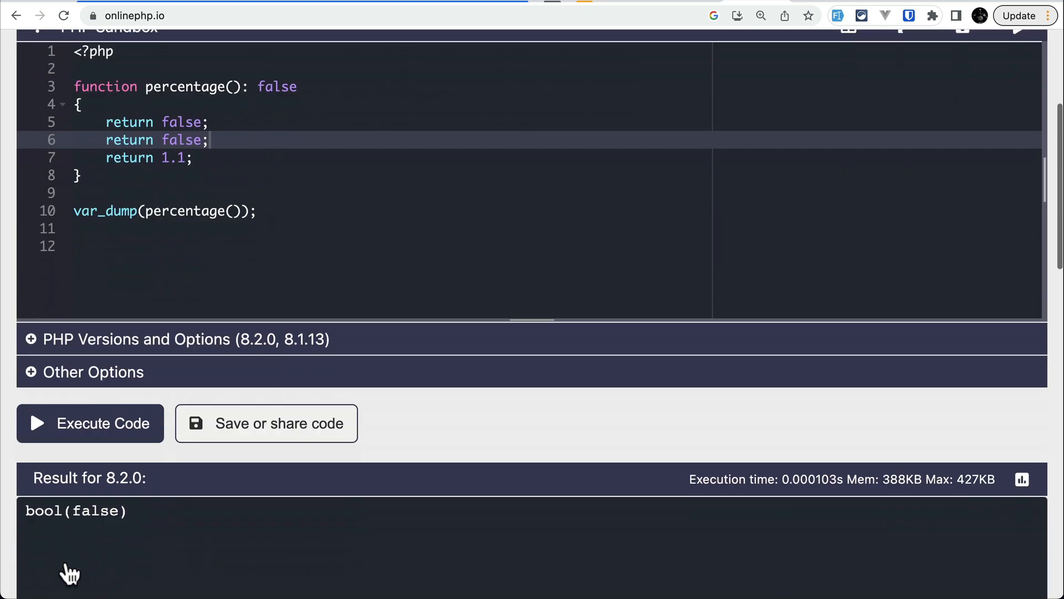
scroll("down", 3)
type("tru")
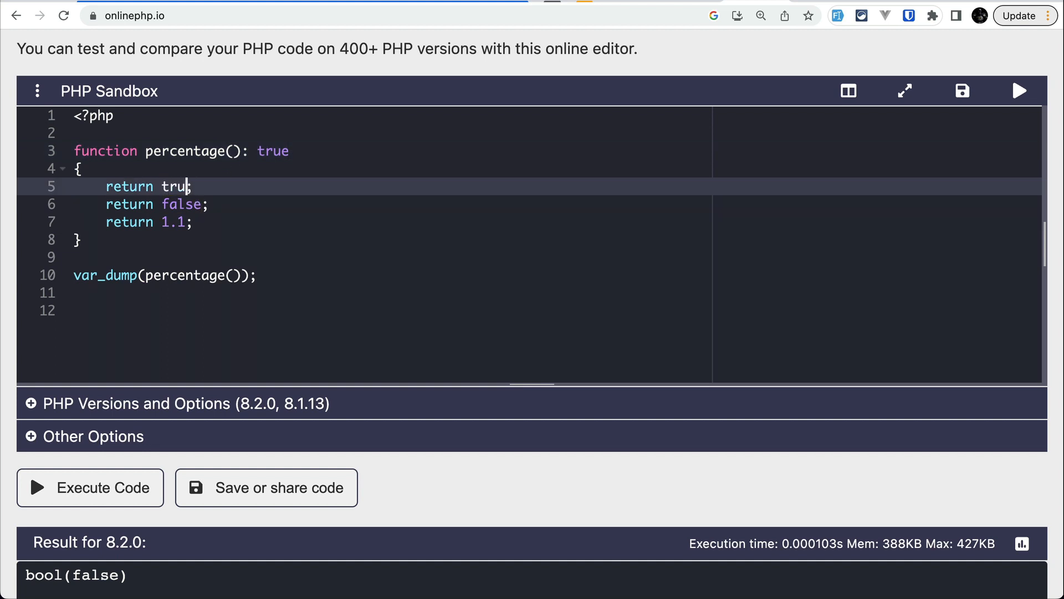
Run the true return type for bool(true), then append |false to make it true|false.
left_click(89, 487)
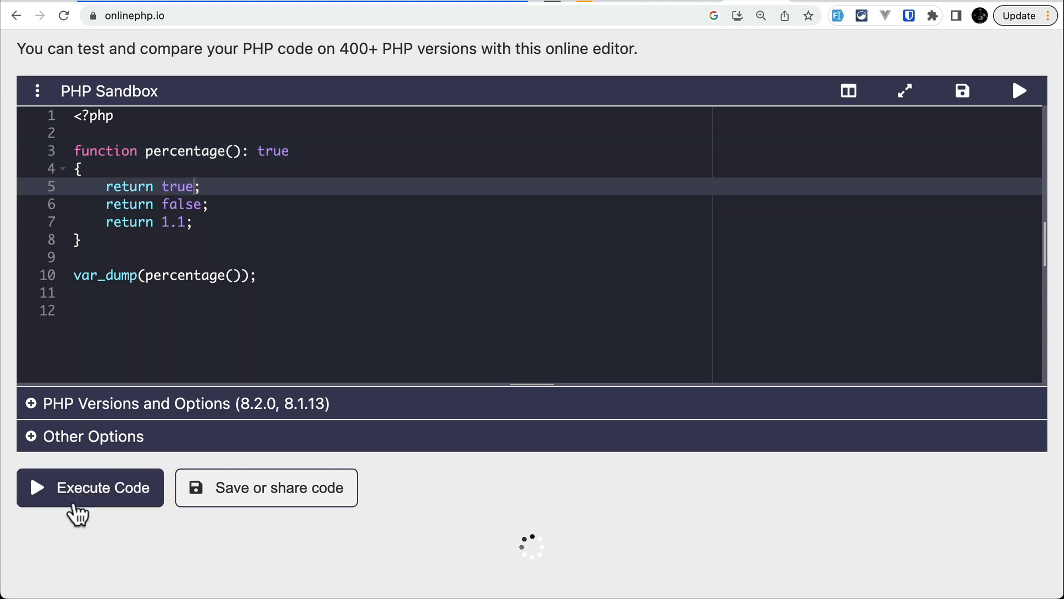
left_click(90, 487)
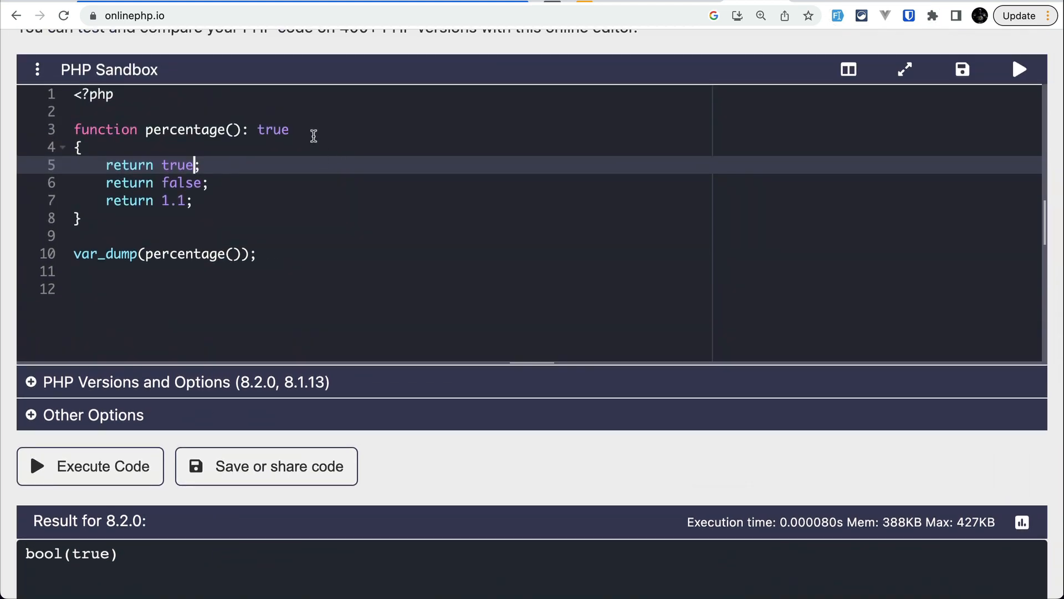
type("|false")
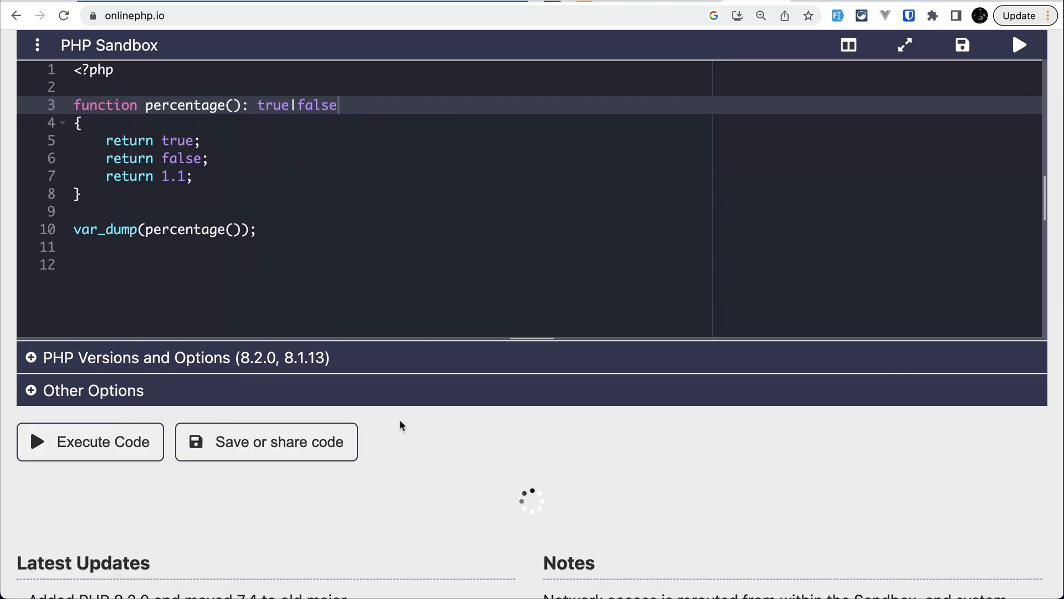
Run the true|false union and mark the 8.2.0 fatal error it produces.
left_click(89, 441)
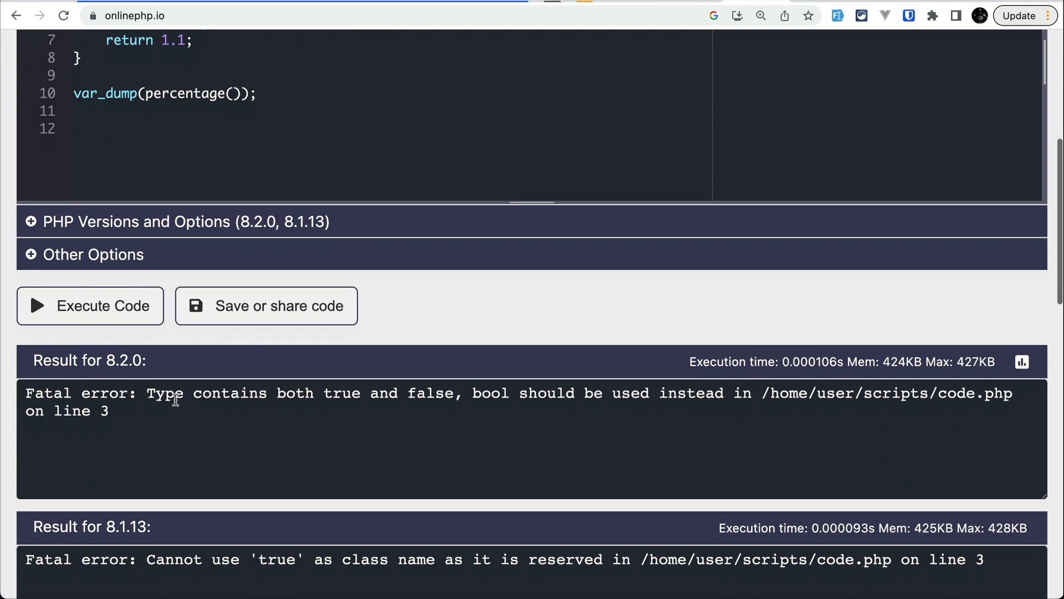
left_click_drag(174, 393, 367, 393)
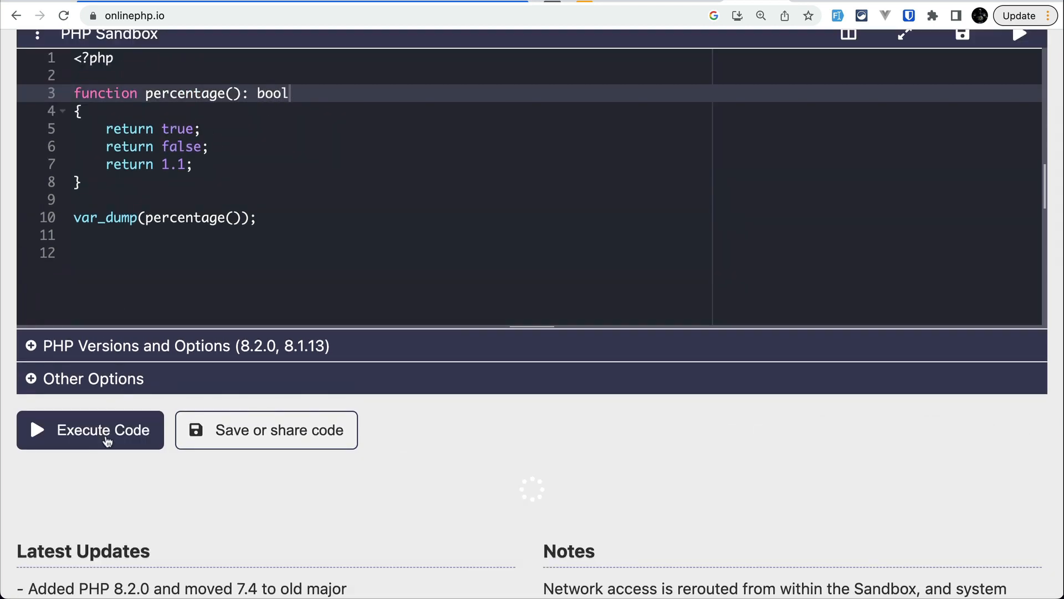
Run the bool return type for bool(true) in both versions, then re-enter true|false.
left_click(90, 429)
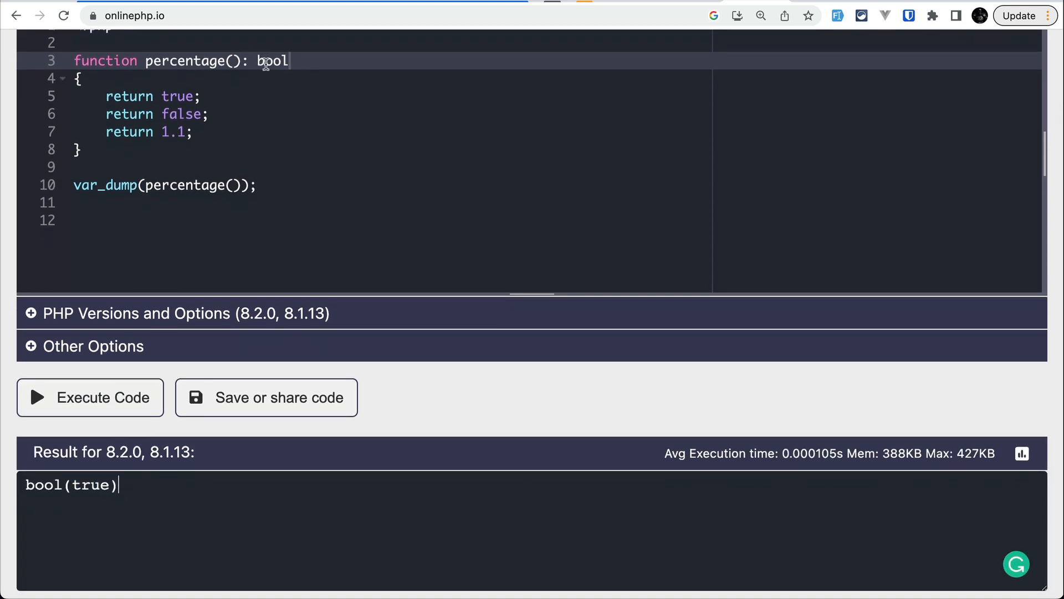
type("true|false")
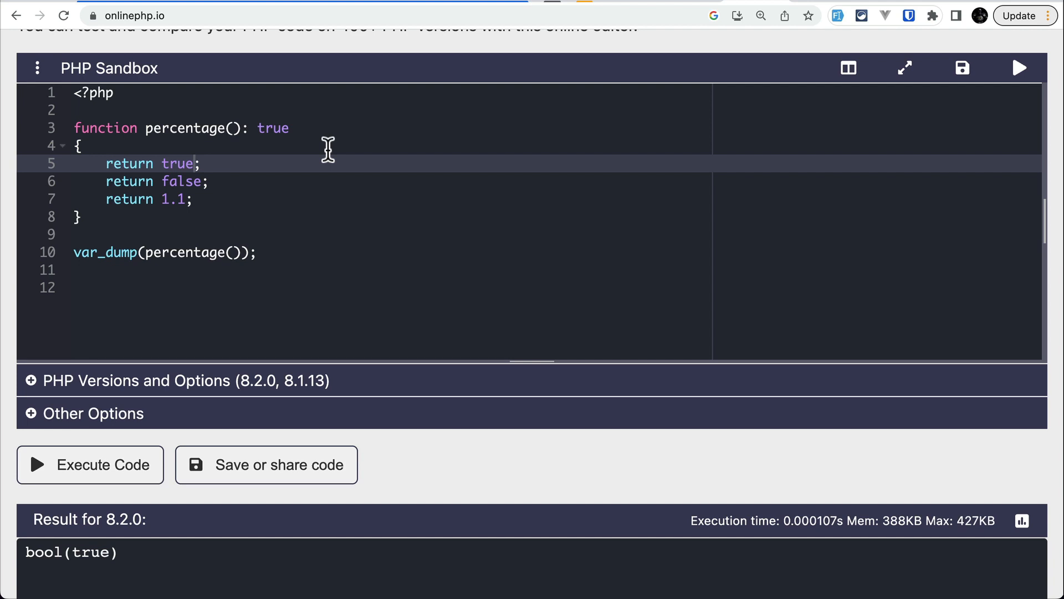
Declare int|float|false with the true return disabled and run for bool(false) on both versions.
type("int")
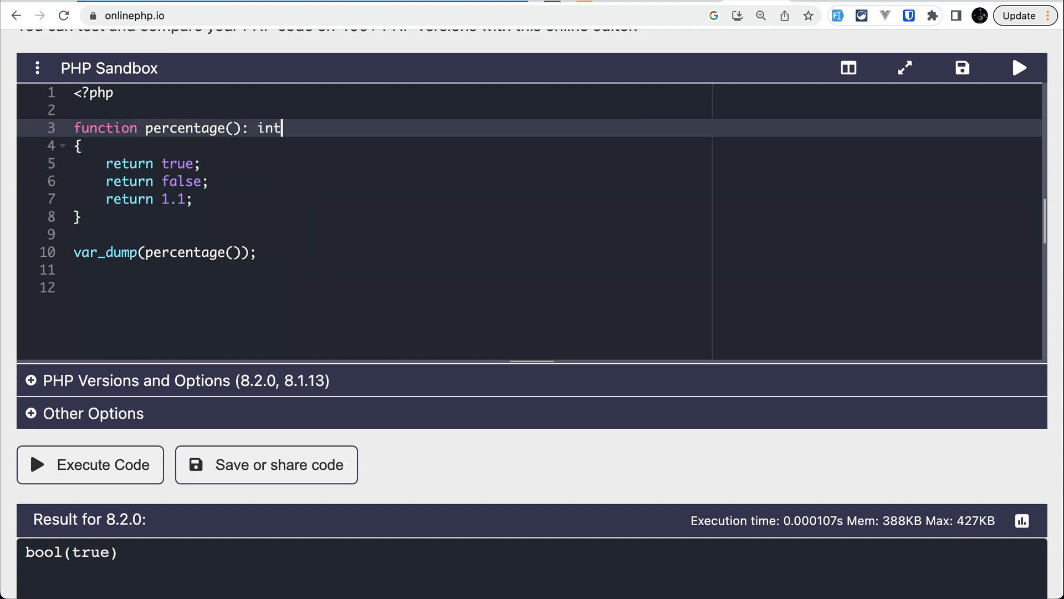
type("|float")
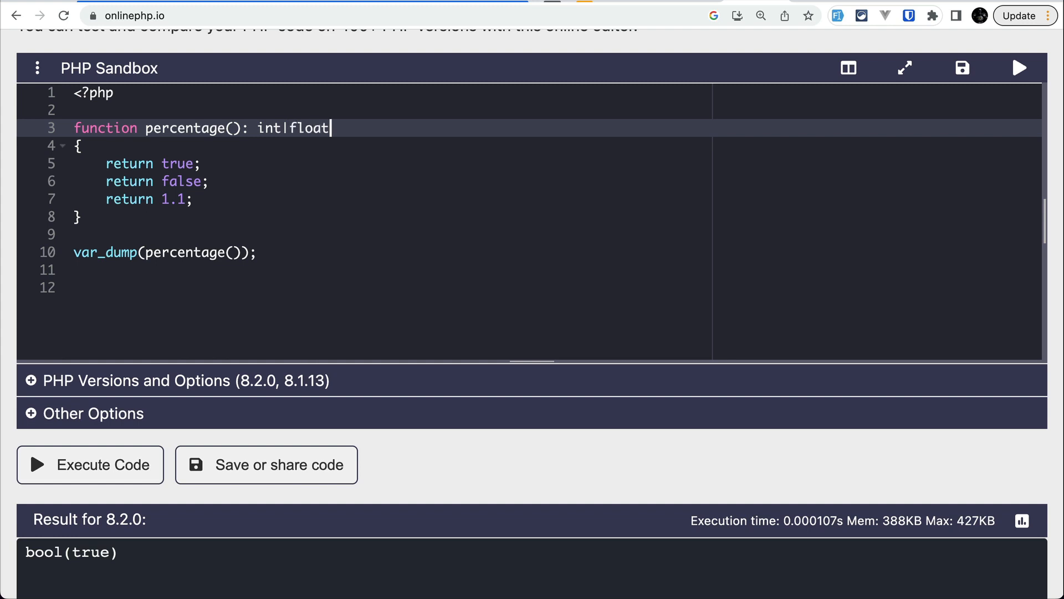
type("|false")
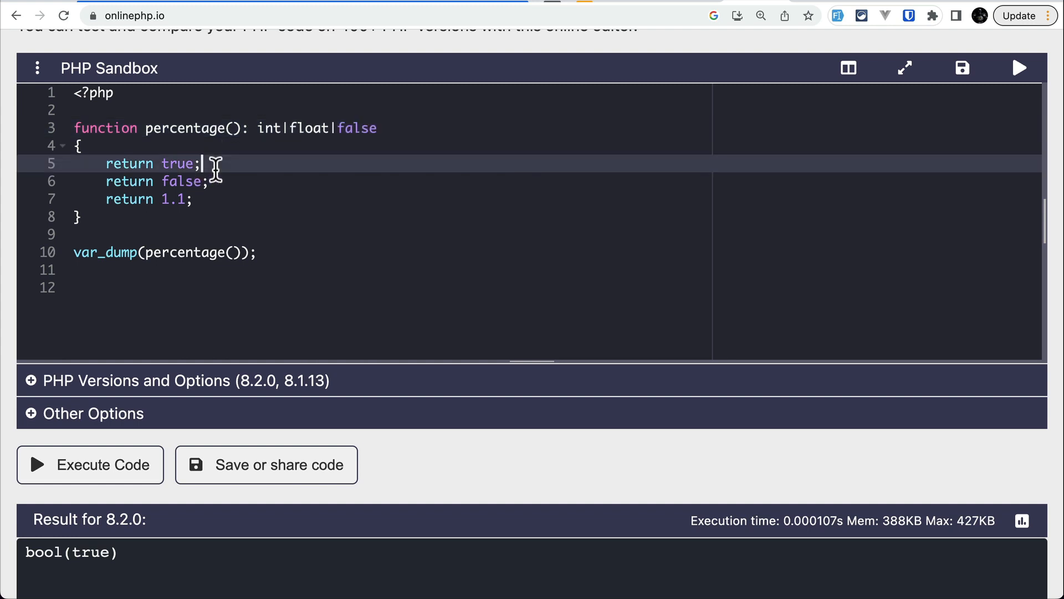
left_click(90, 465)
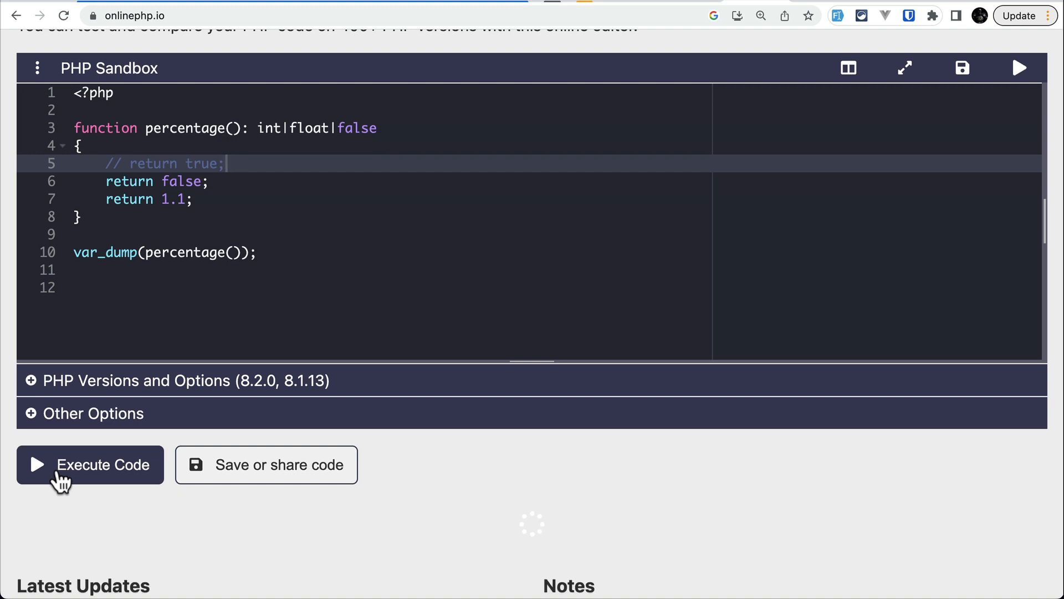
left_click(89, 465)
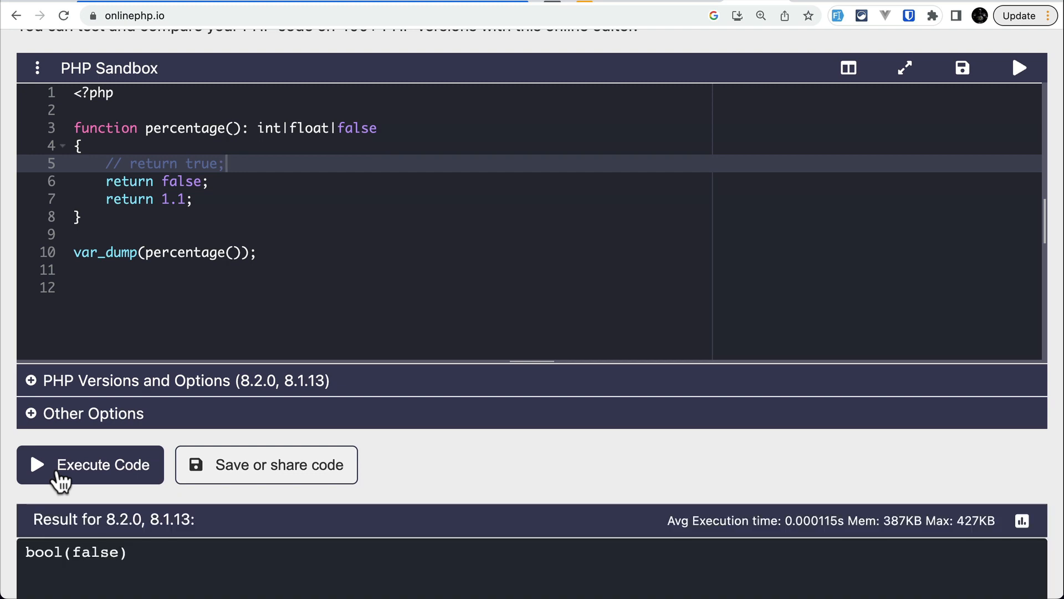
scroll("down", 3)
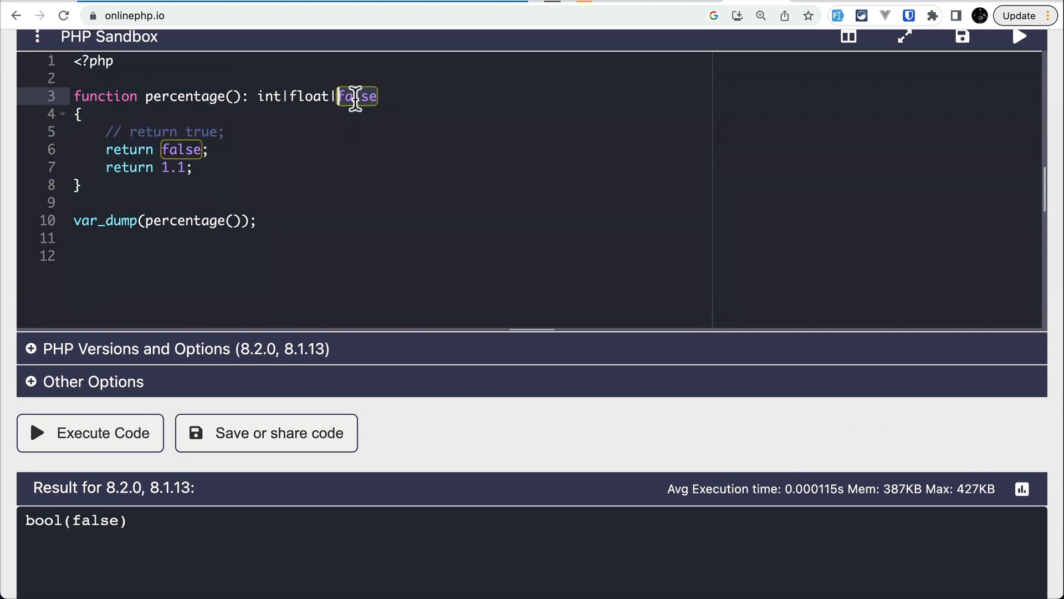
Run the int|float|true version returning true: 8.2.0 shows bool(true), 8.1.13 a reserved-name fatal error.
type("true")
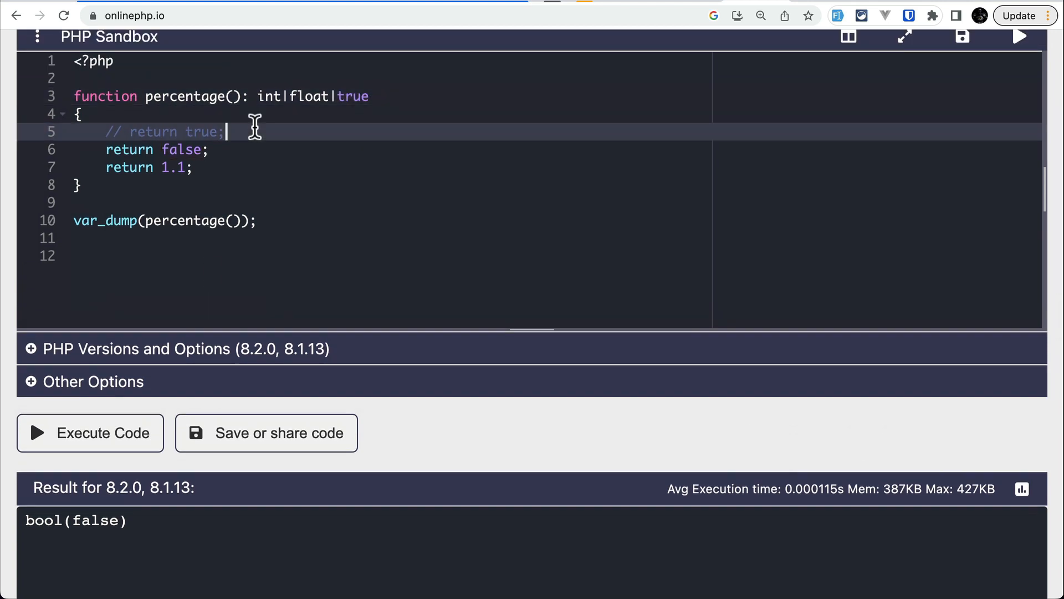
left_click(90, 432)
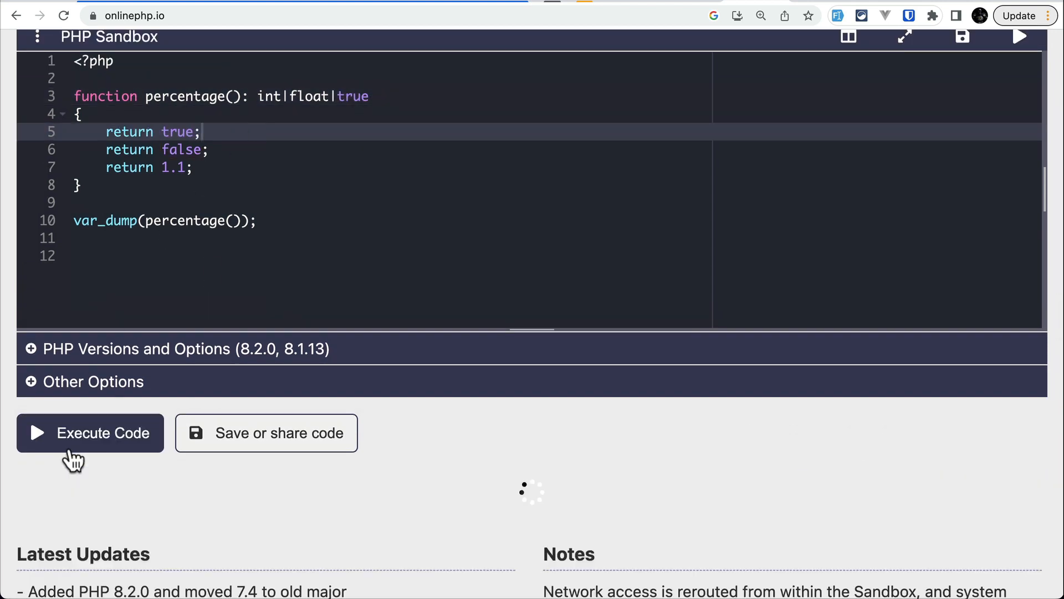
left_click(89, 432)
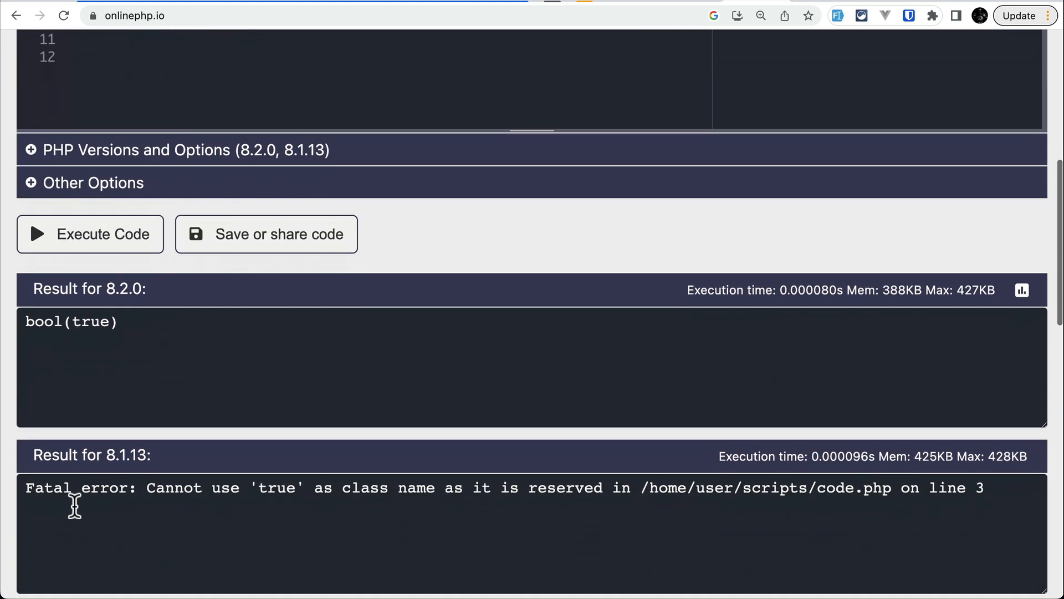
left_click_drag(75, 487, 299, 487)
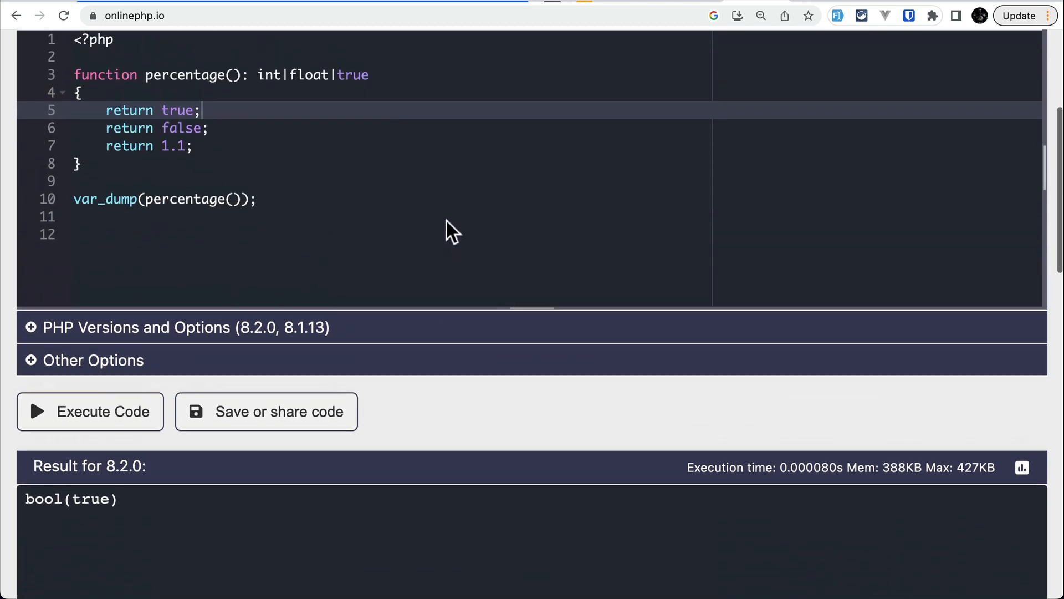
scroll("down", 3)
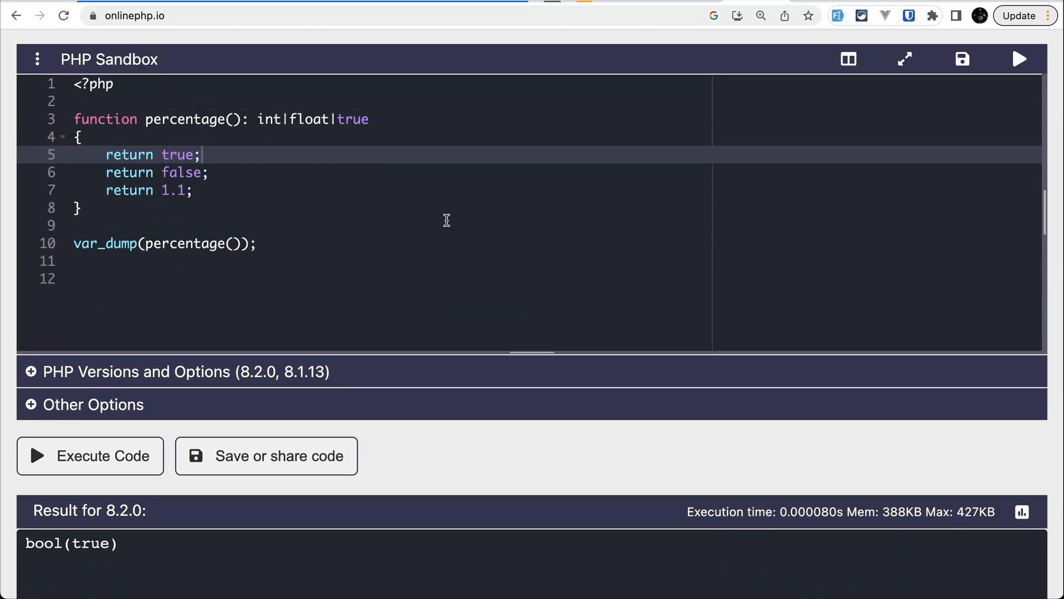